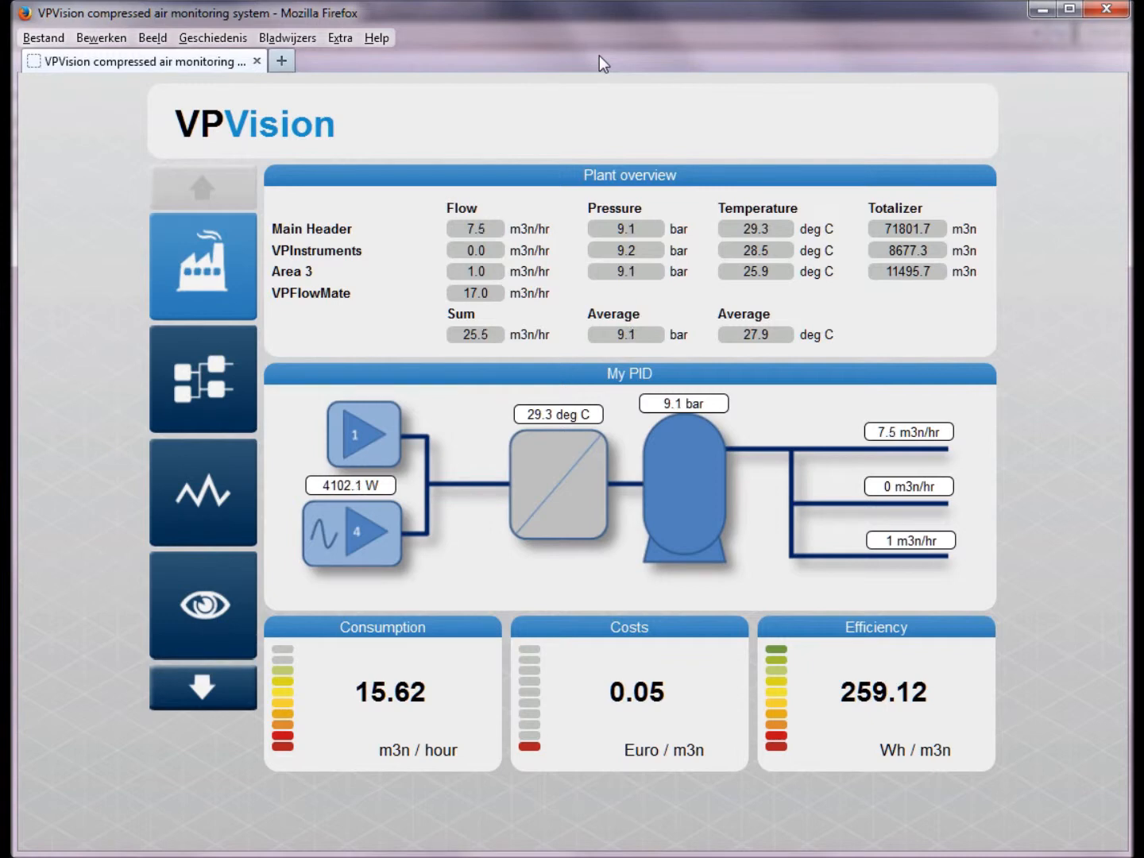
{"action": "mouse_move", "coordinate": [798, 264]}
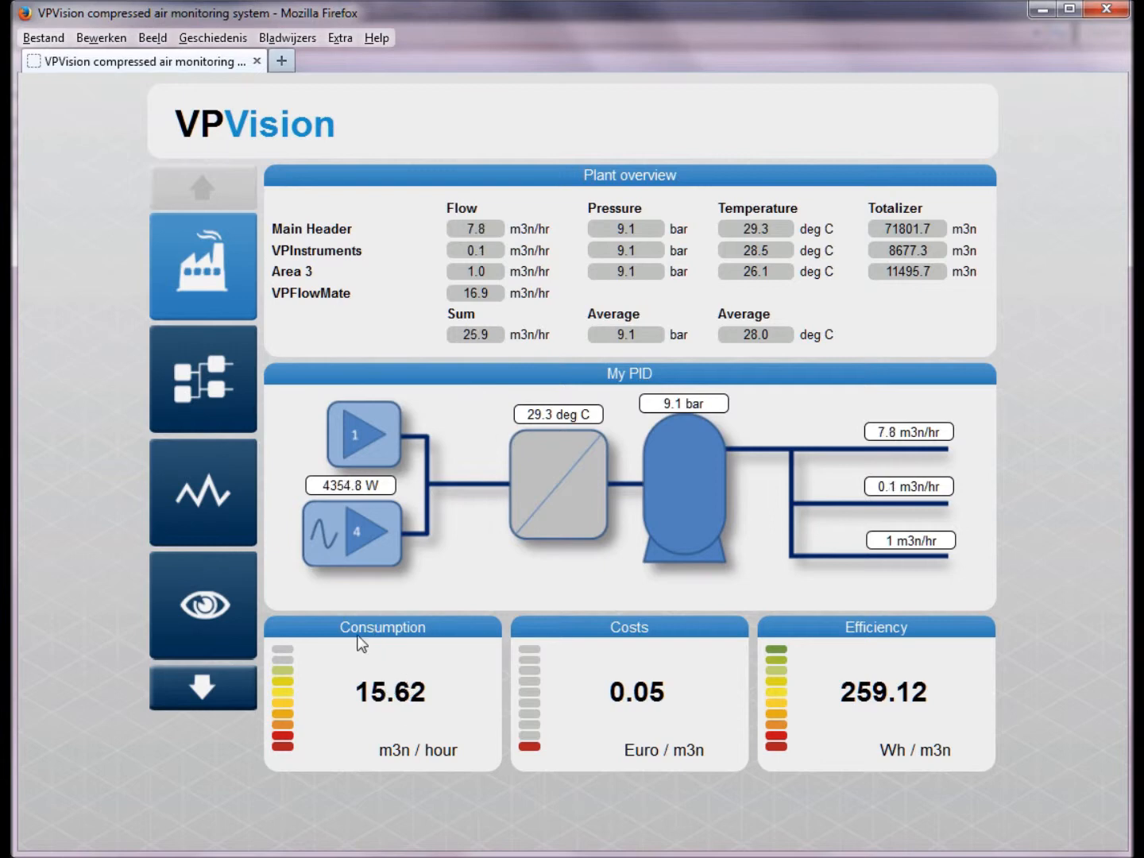
{"action": "mouse_move", "coordinate": [441, 677]}
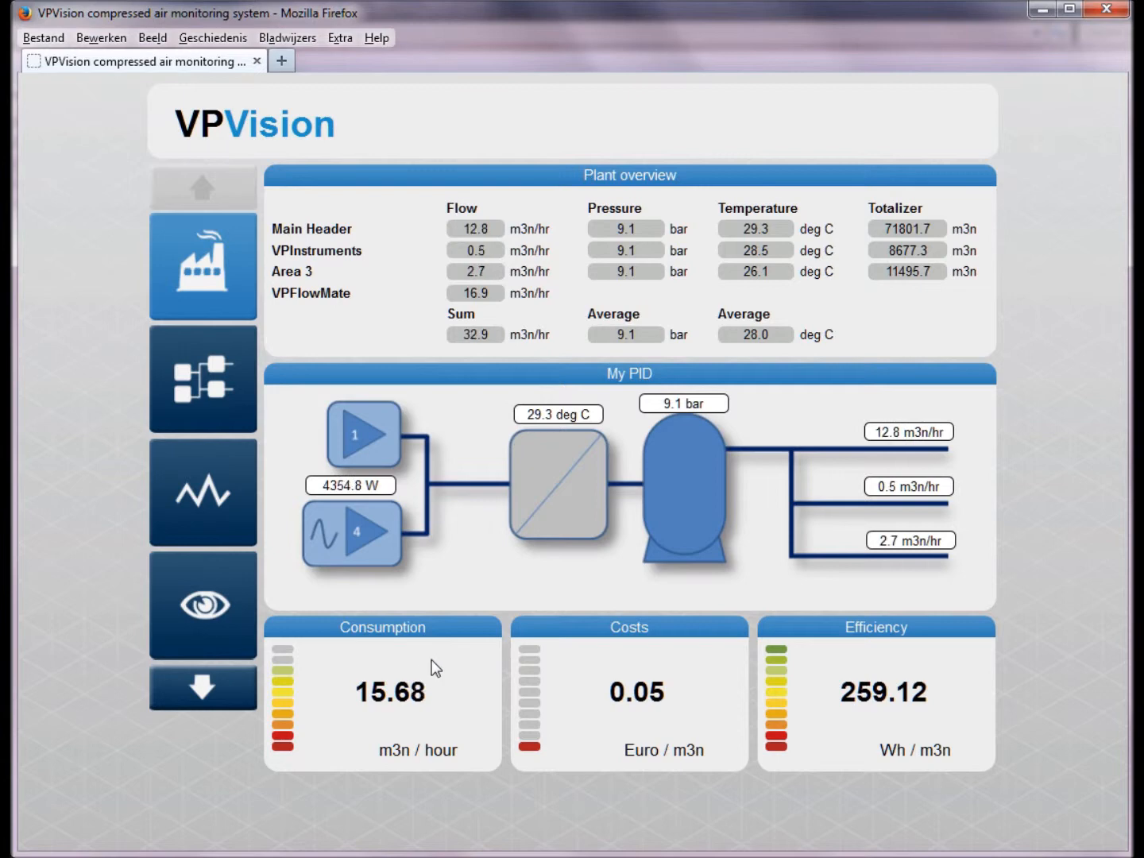
{"action": "mouse_move", "coordinate": [735, 681]}
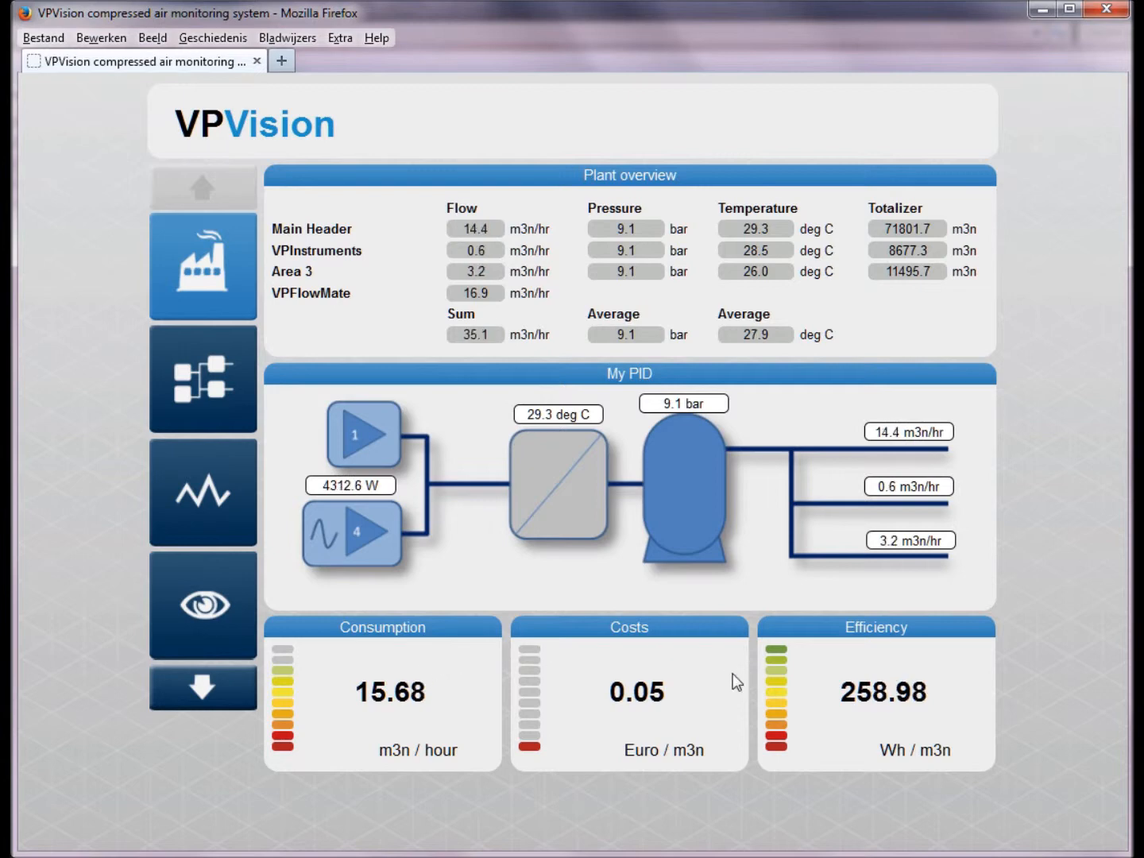